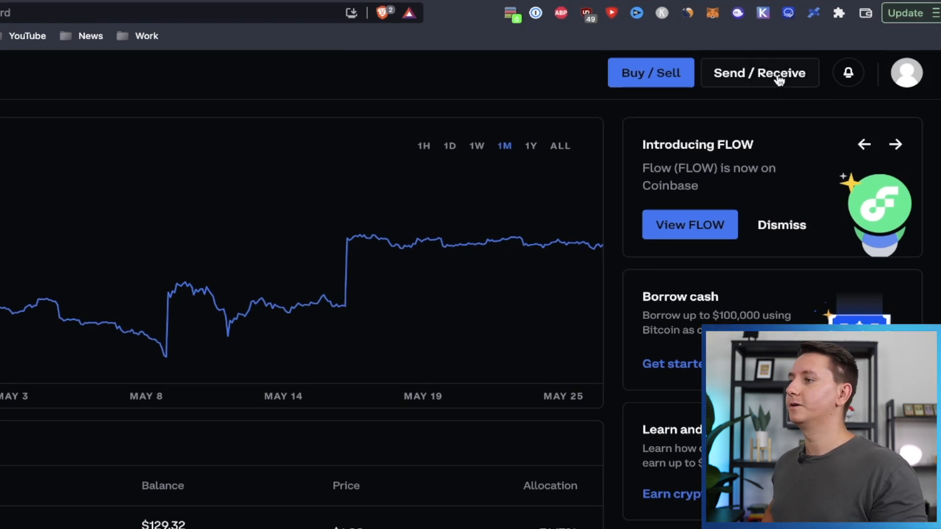
Bring up Coinbase's receive panel with the USD Coin deposit address and QR code.
left_click(759, 73)
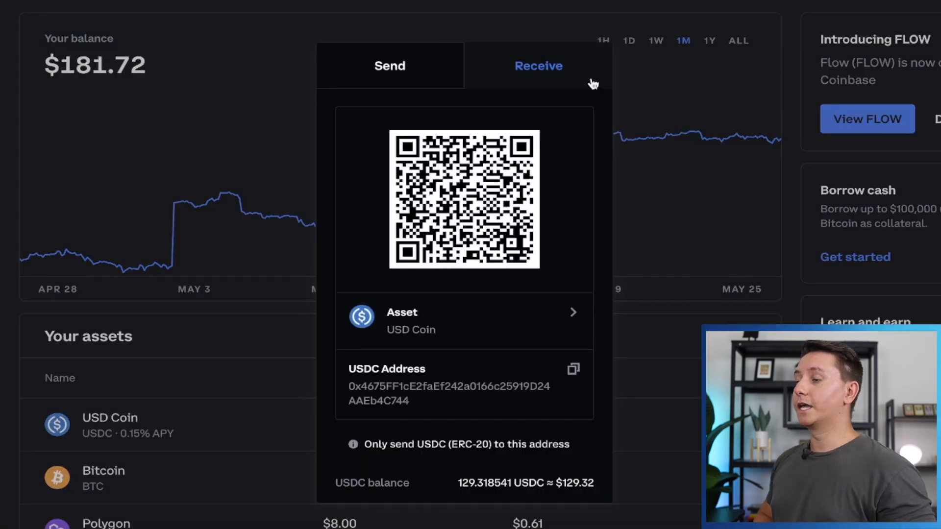
mouse_move(577, 285)
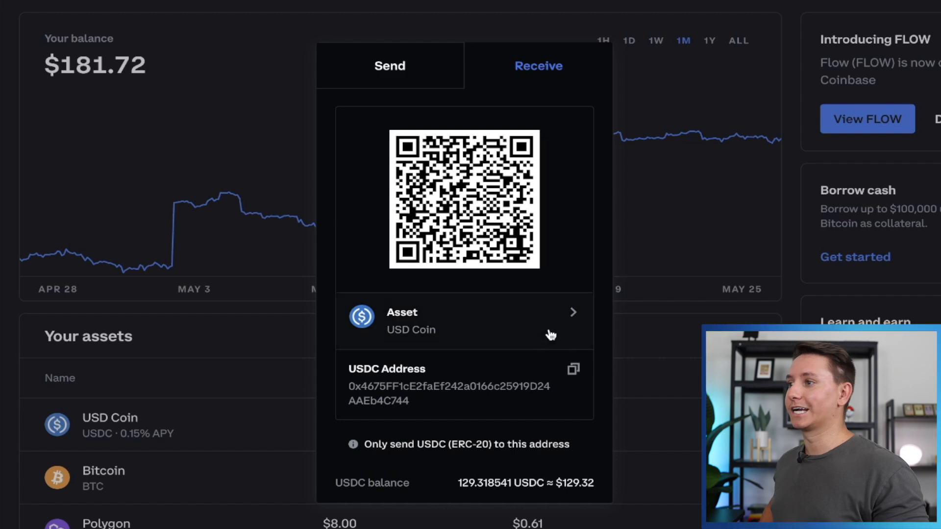
mouse_move(545, 320)
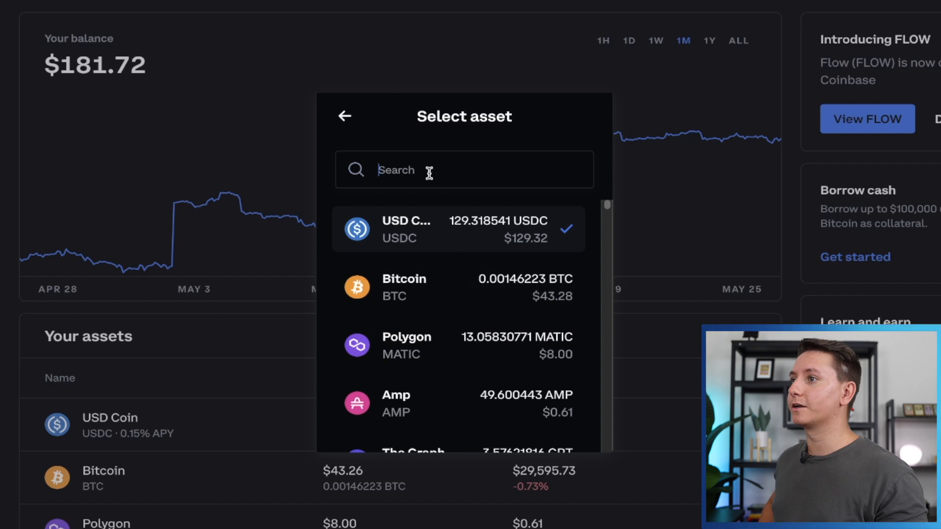
mouse_move(416, 282)
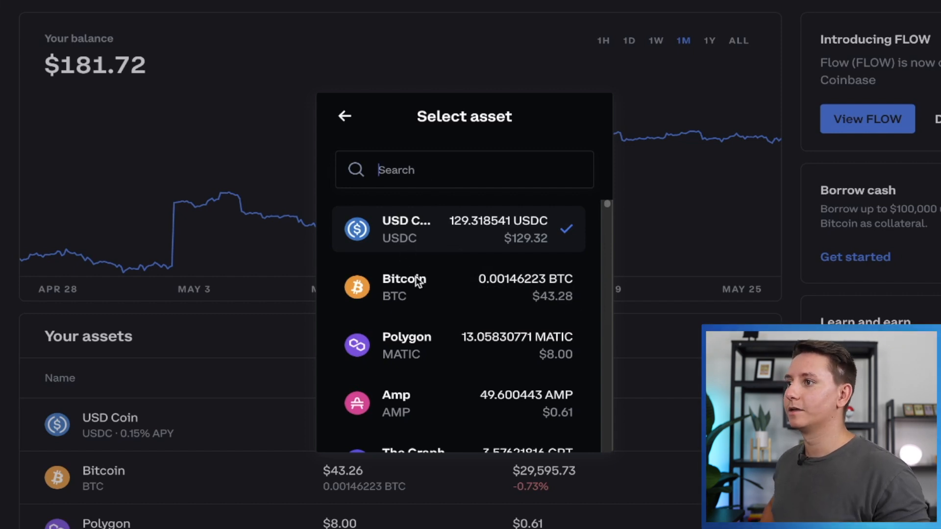
mouse_move(450, 294)
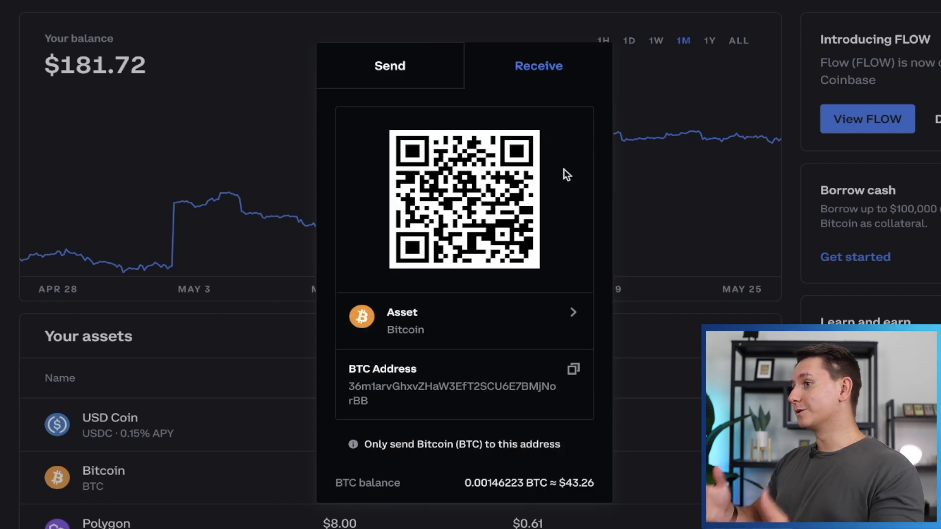
mouse_move(494, 348)
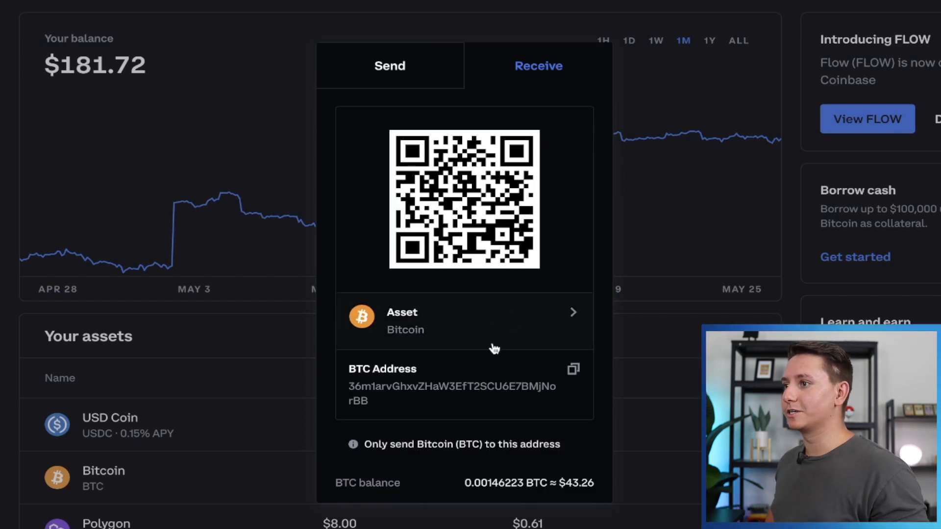
mouse_move(574, 375)
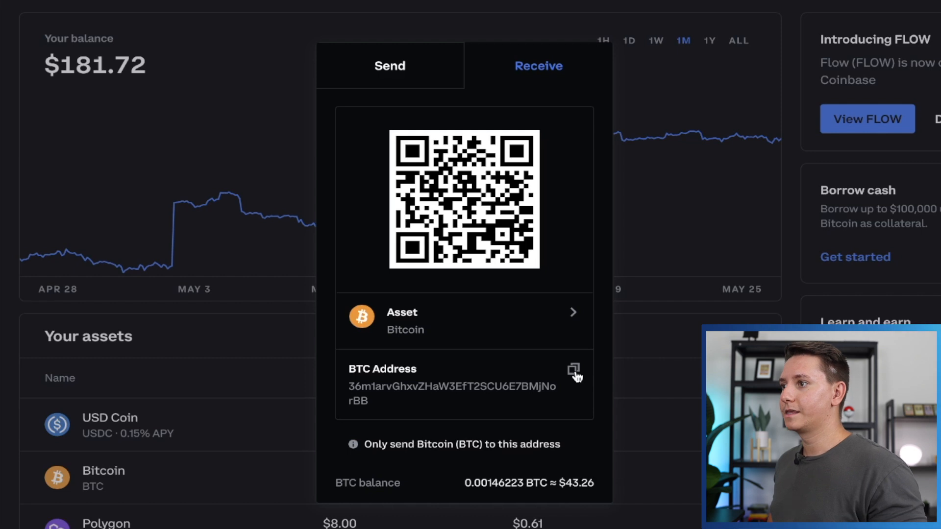
Copy Coinbase's Bitcoin deposit address to the clipboard.
left_click(572, 370)
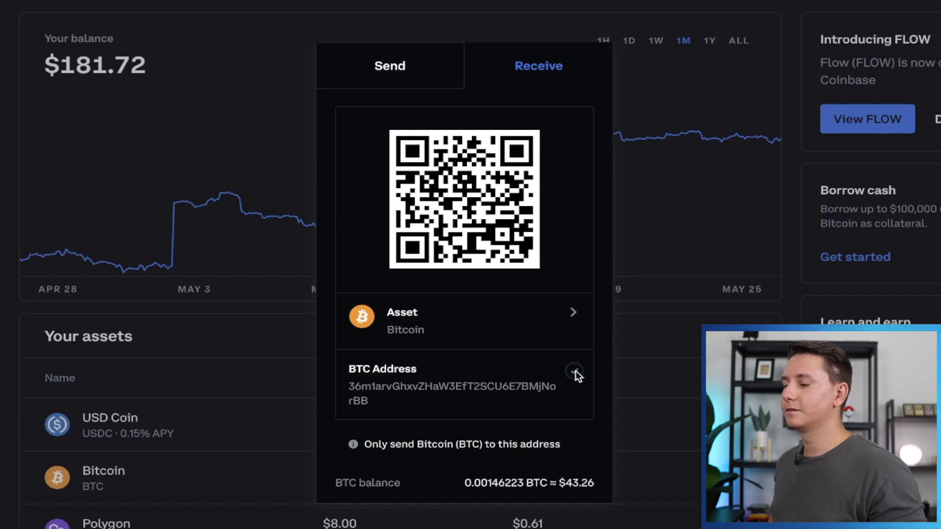
left_click(573, 372)
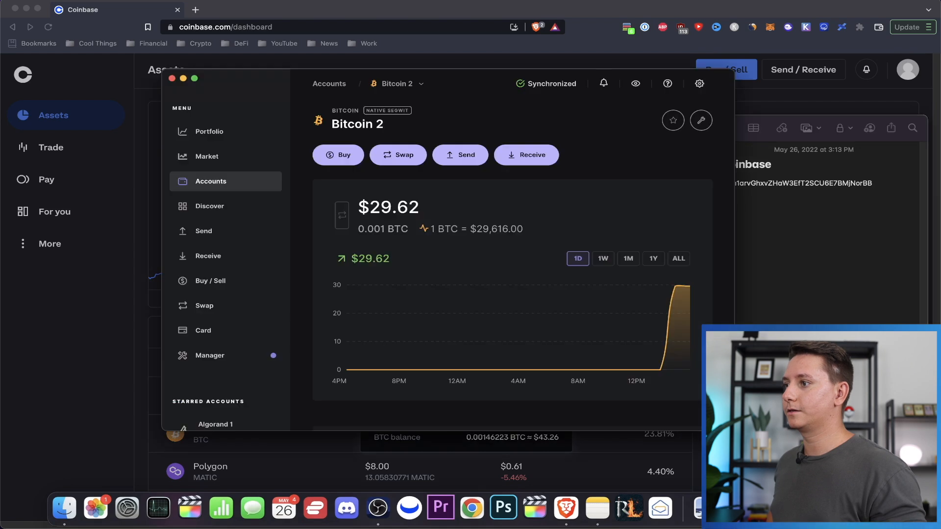
Navigate from Portfolio through Accounts to the Bitcoin 2 account holding 0.001 BTC.
left_click(208, 131)
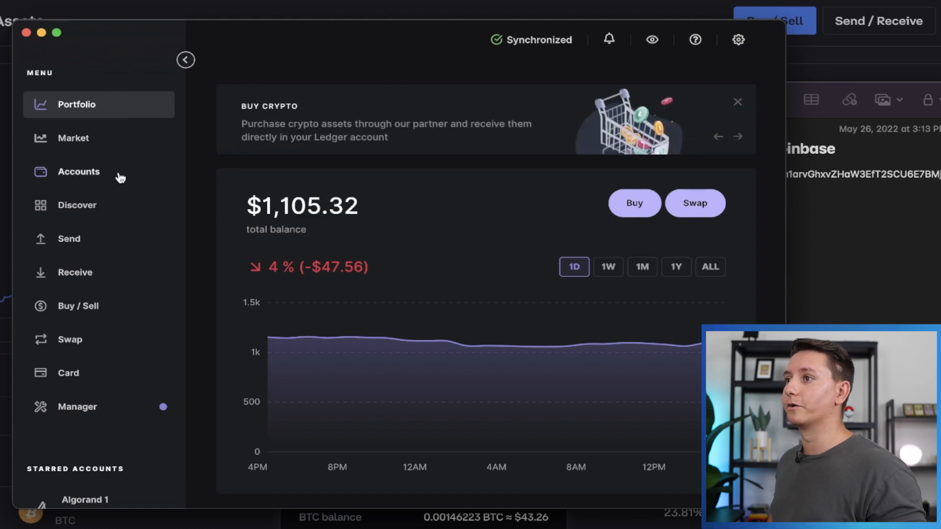
left_click(78, 171)
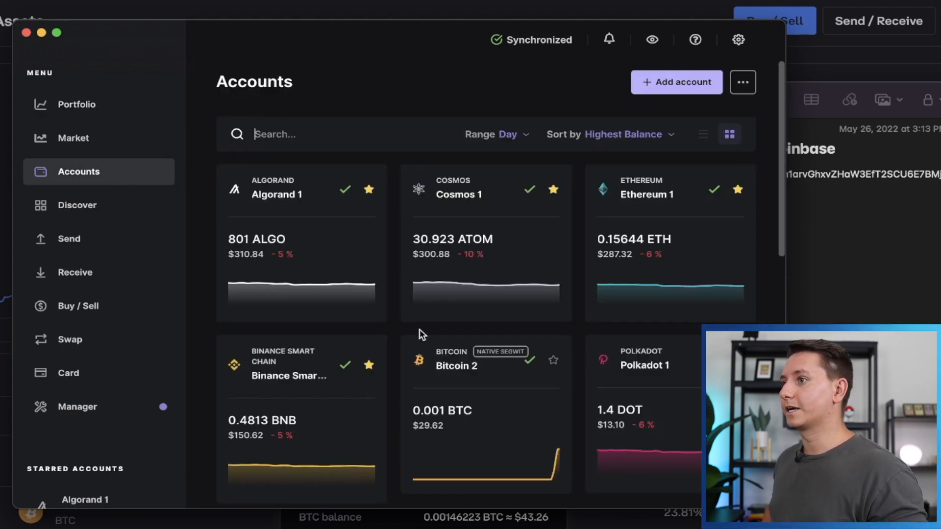
scroll("down", 3)
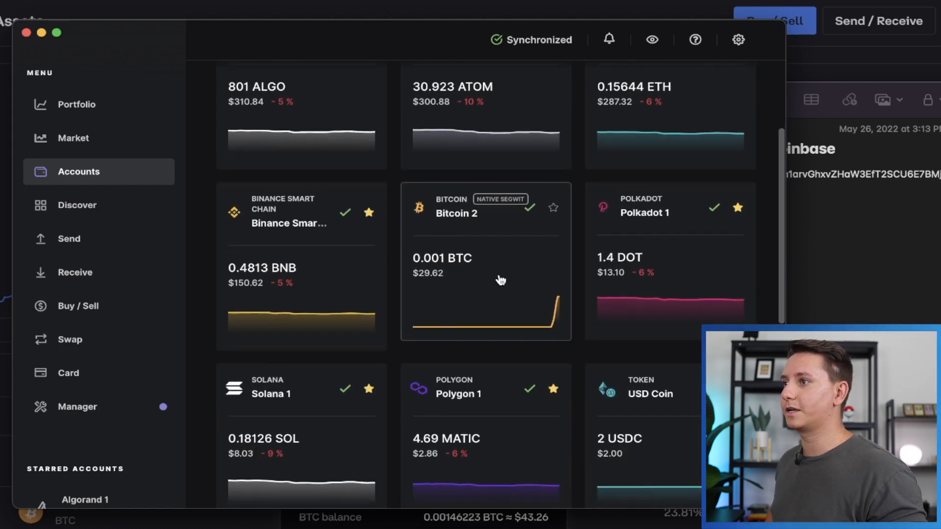
left_click(485, 264)
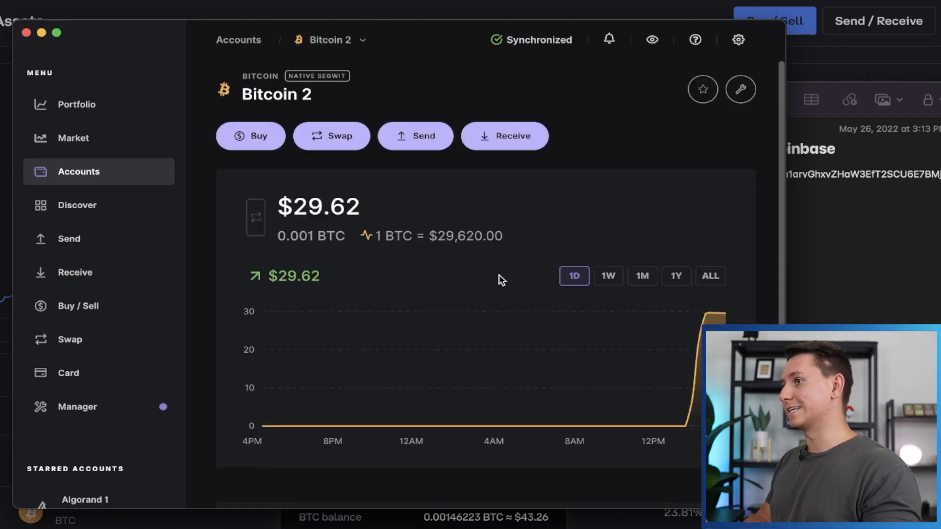
mouse_move(416, 136)
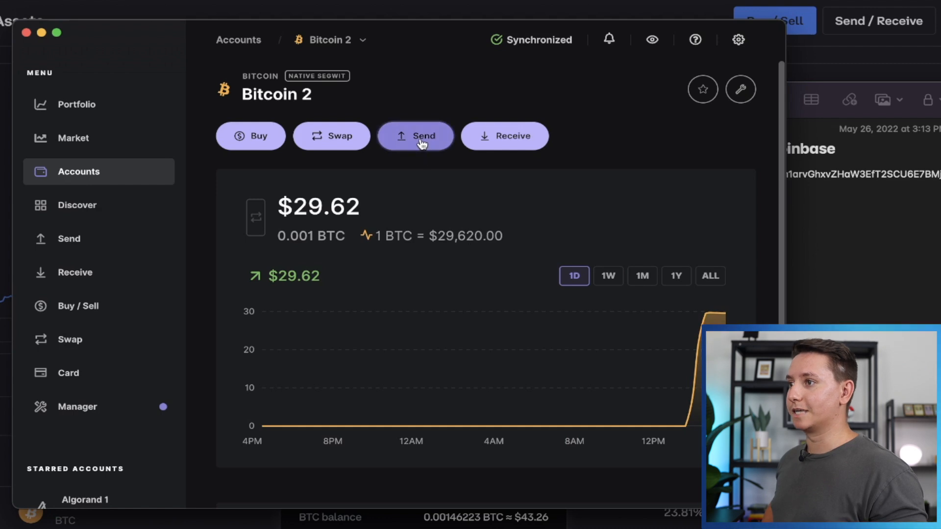
left_click(415, 136)
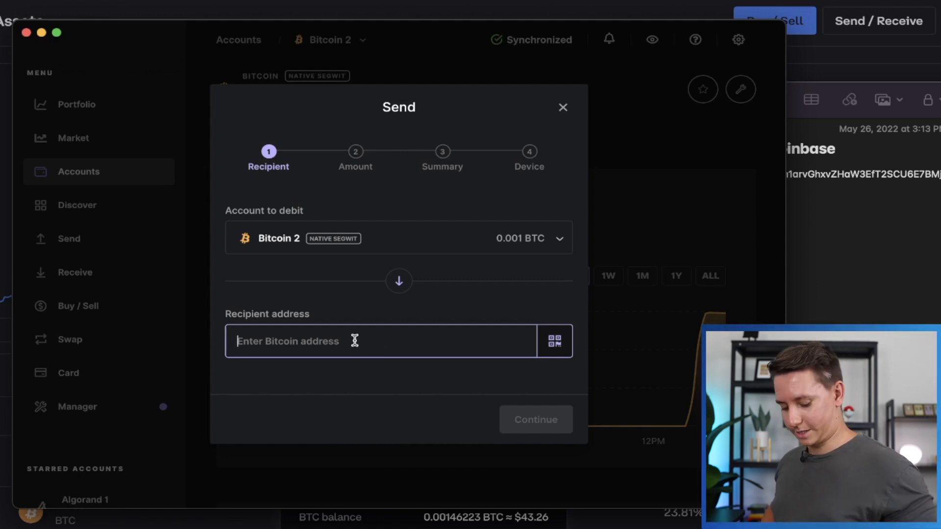
type("36m1arvGhxvZHaW3EfT2SCU6E7BMjNorBB")
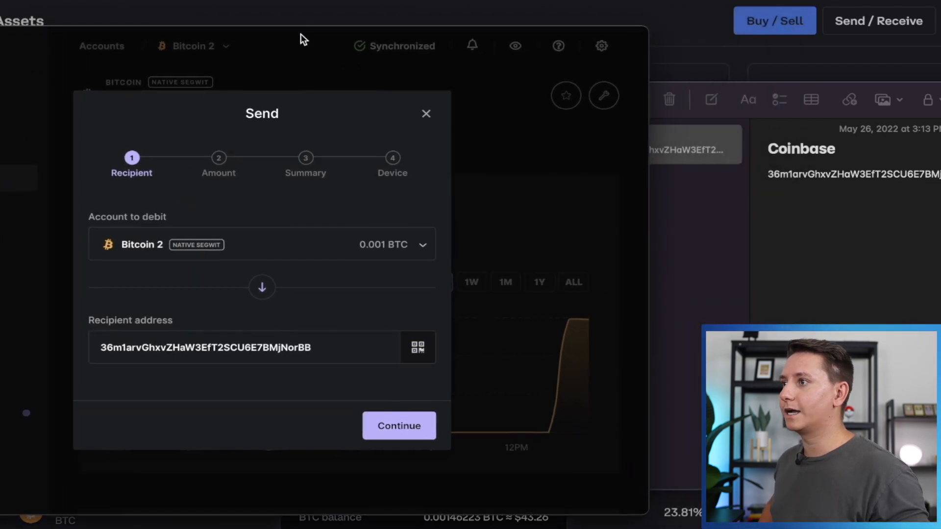
mouse_move(569, 204)
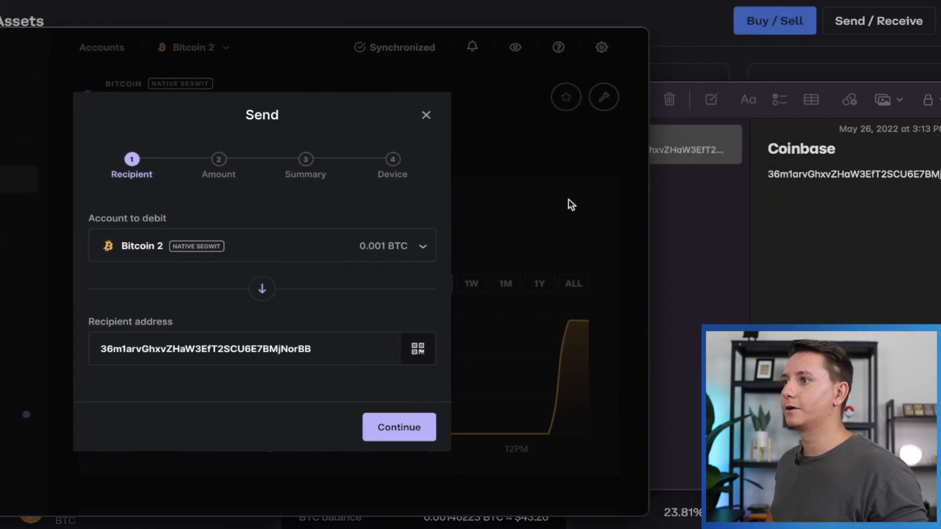
mouse_move(447, 174)
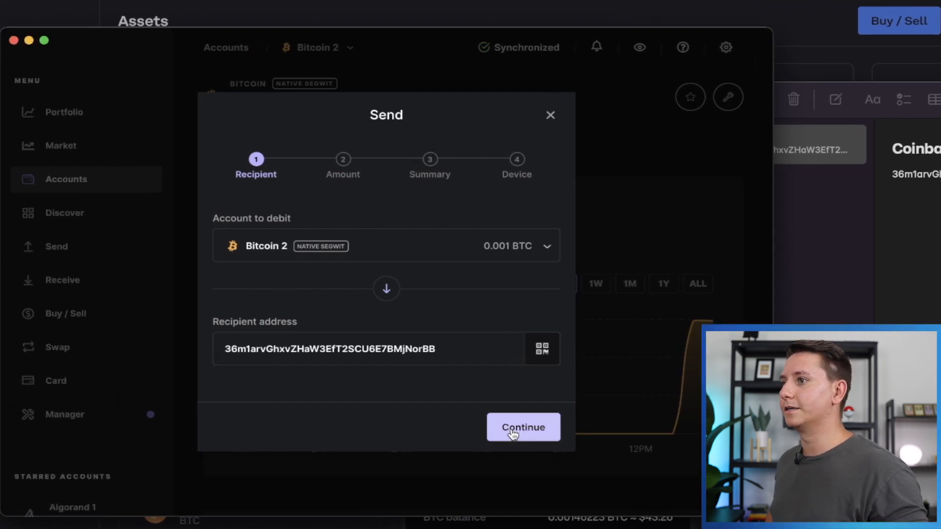
Confirm the recipient and try entering the amount in dollars (26, 65).
left_click(522, 426)
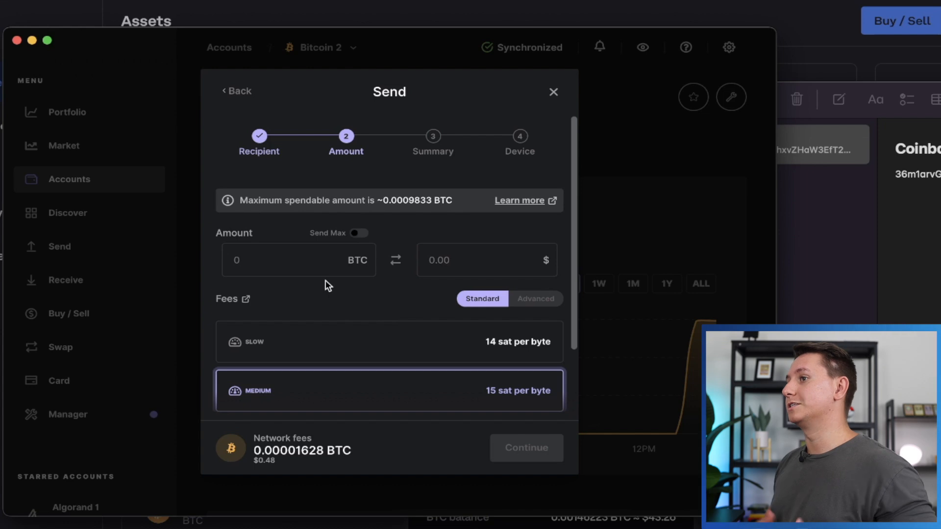
left_click(294, 259)
type("0.0009")
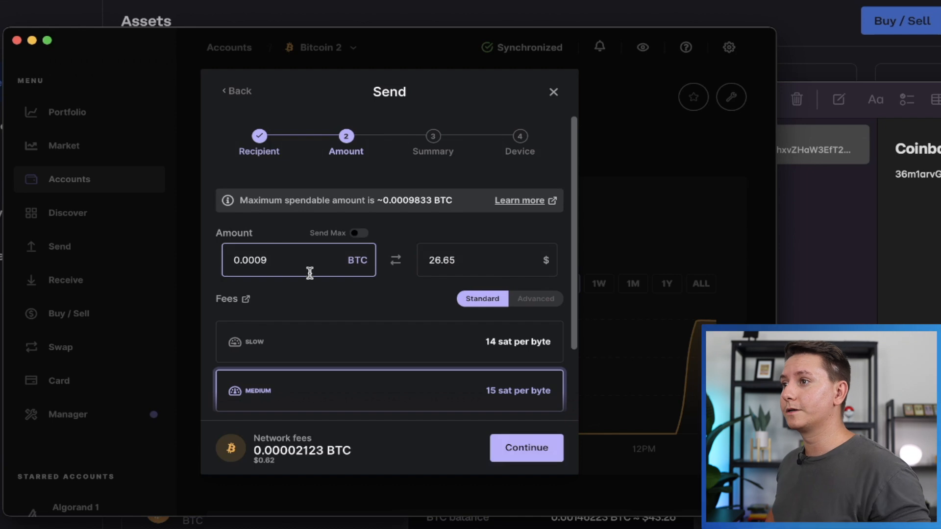
left_click(465, 260)
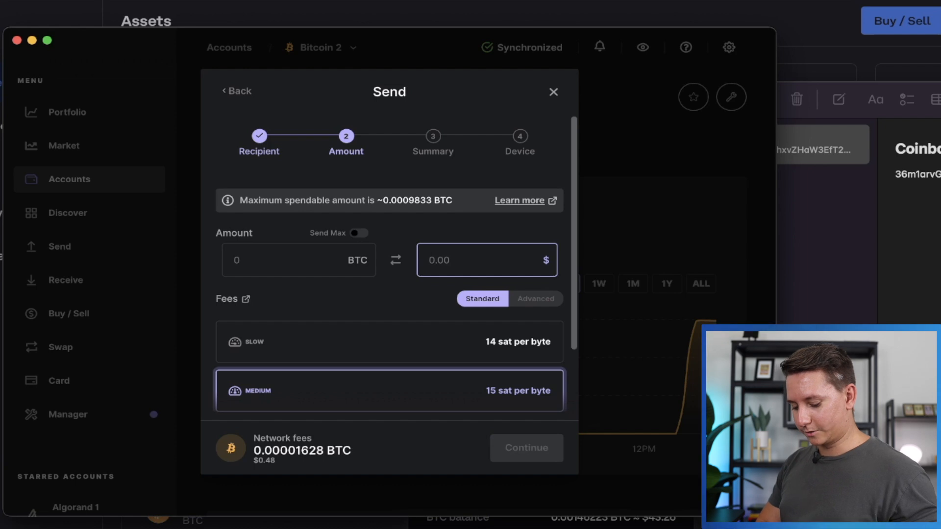
type("26.")
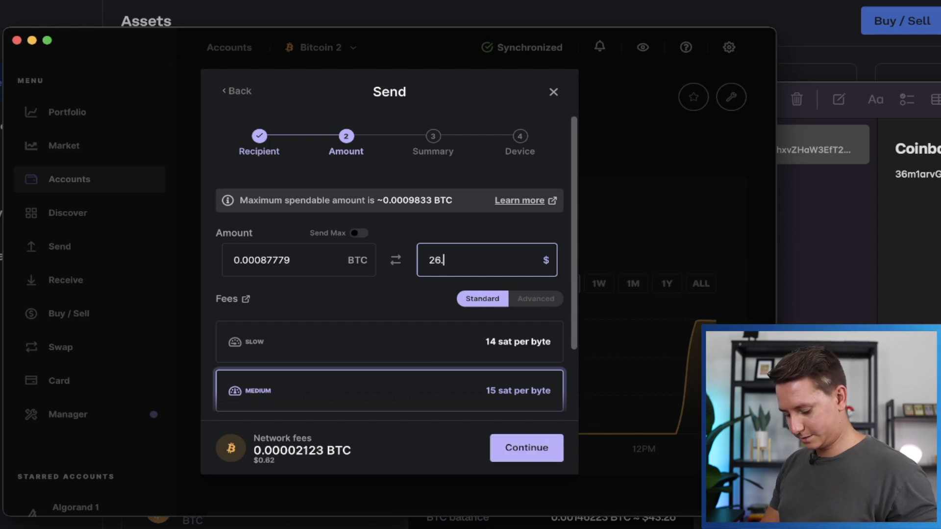
type("65")
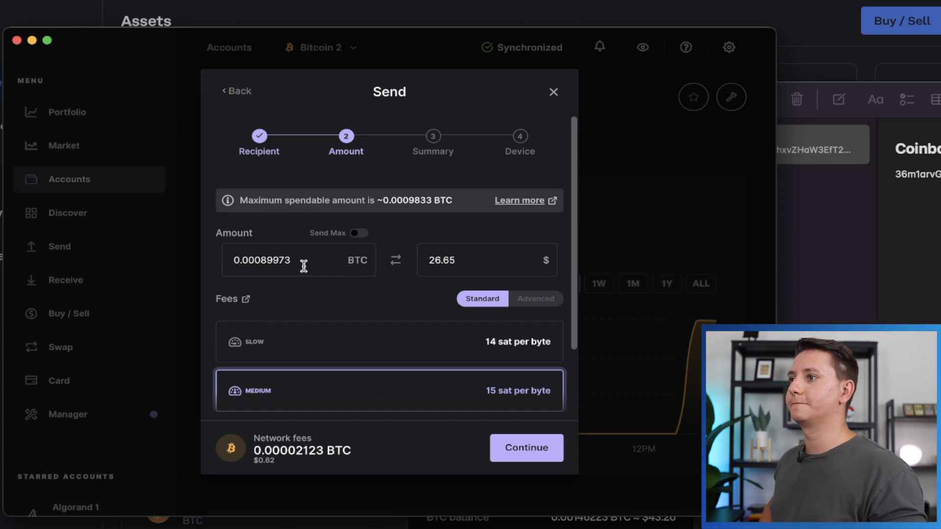
scroll("down", 3)
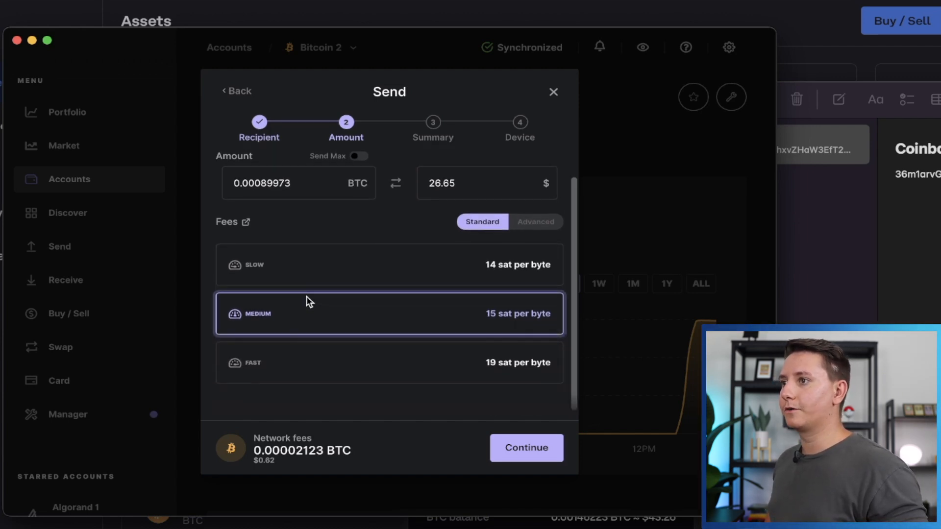
mouse_move(343, 304)
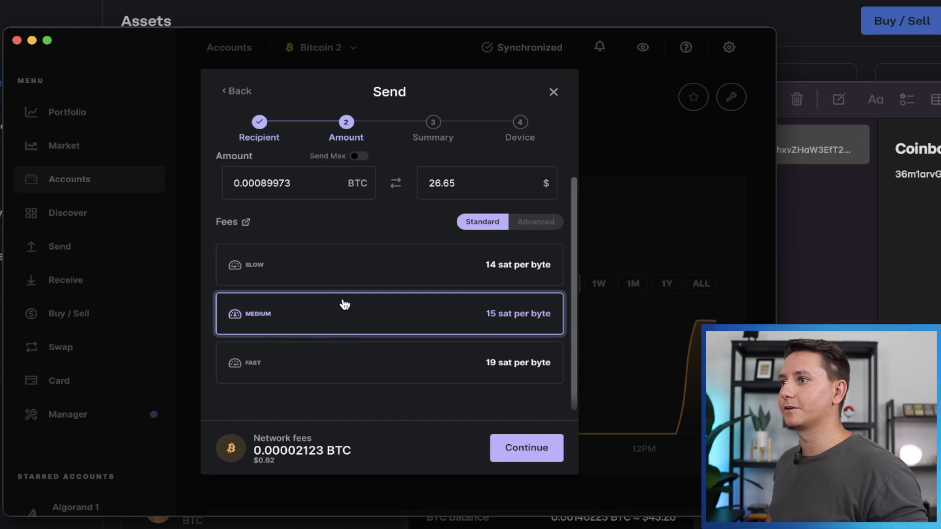
mouse_move(331, 364)
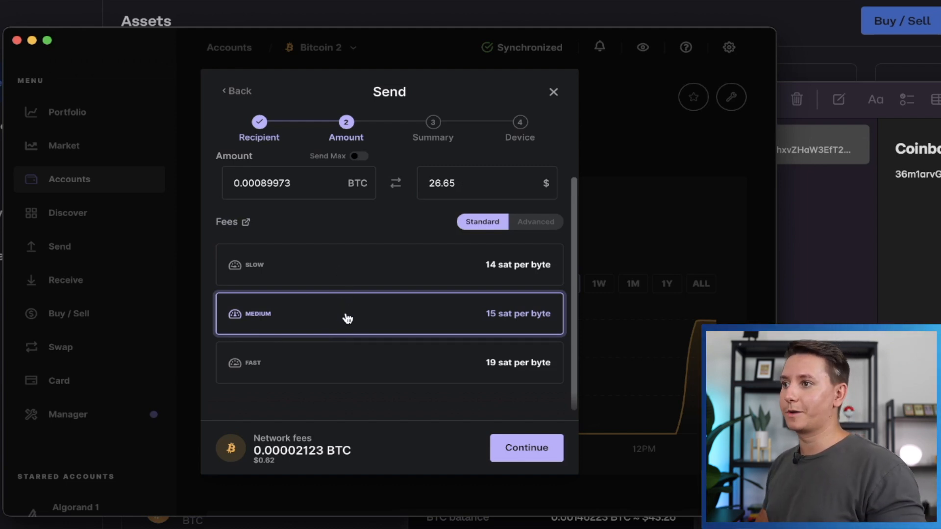
mouse_move(377, 317)
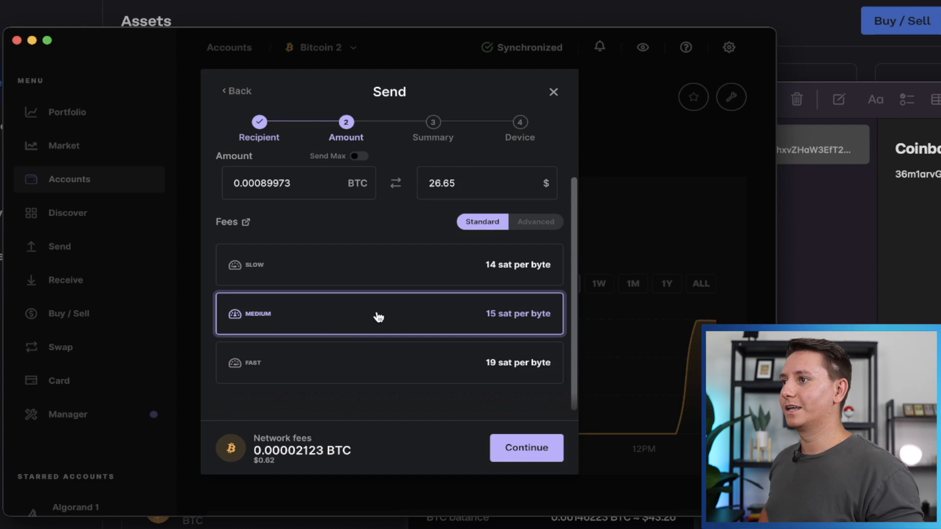
mouse_move(502, 323)
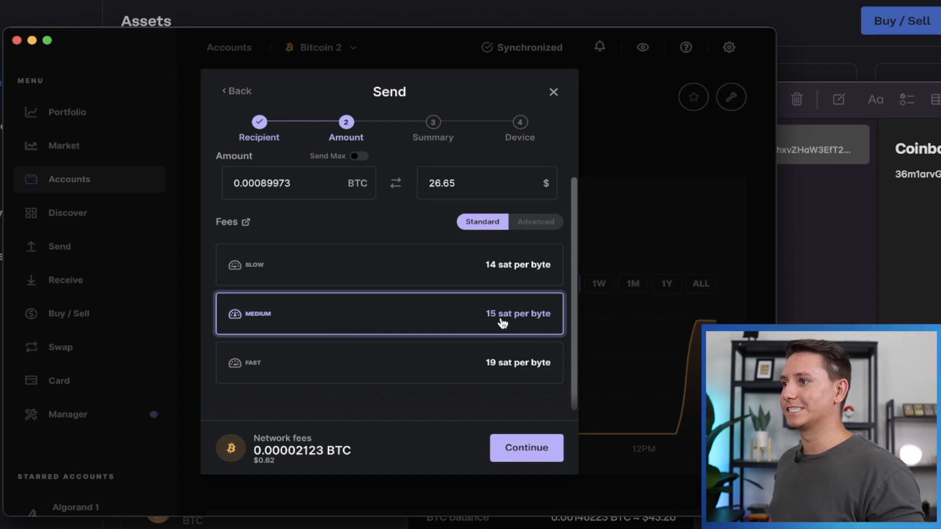
mouse_move(384, 320)
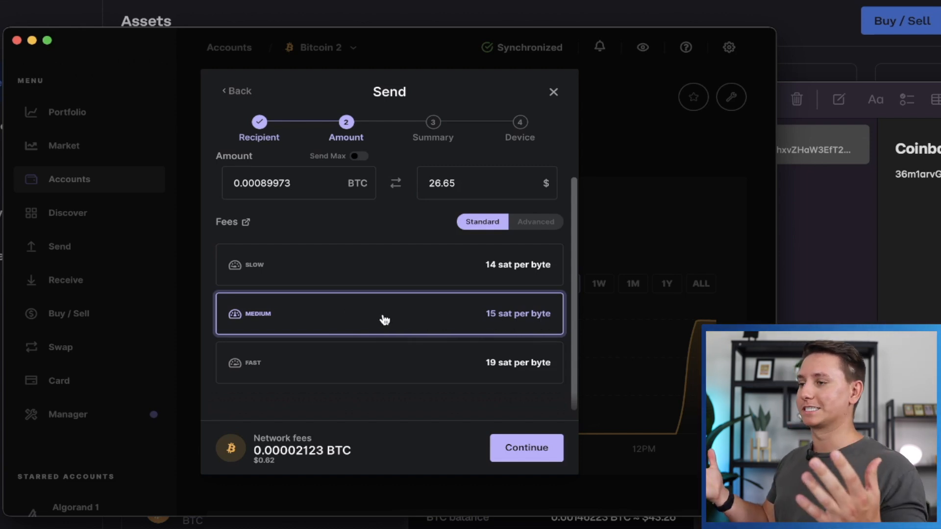
mouse_move(294, 458)
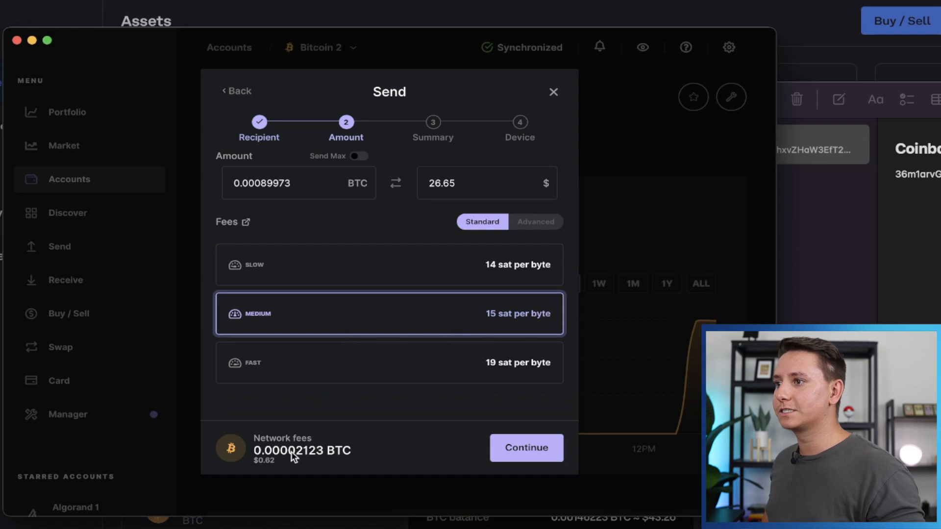
mouse_move(288, 465)
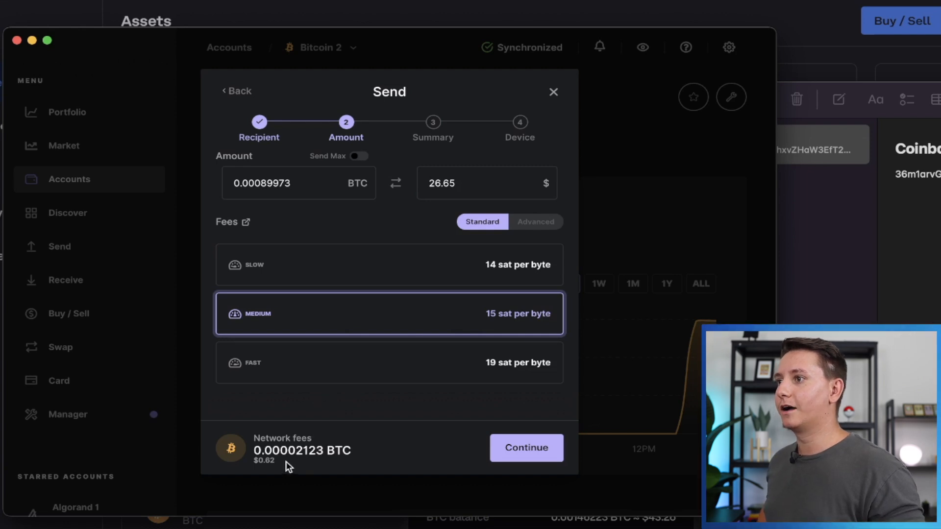
mouse_move(255, 457)
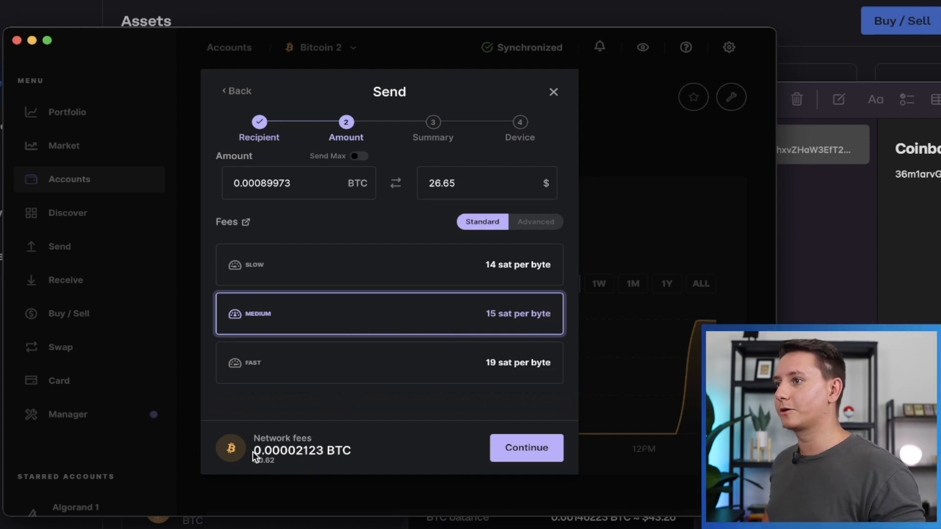
mouse_move(254, 469)
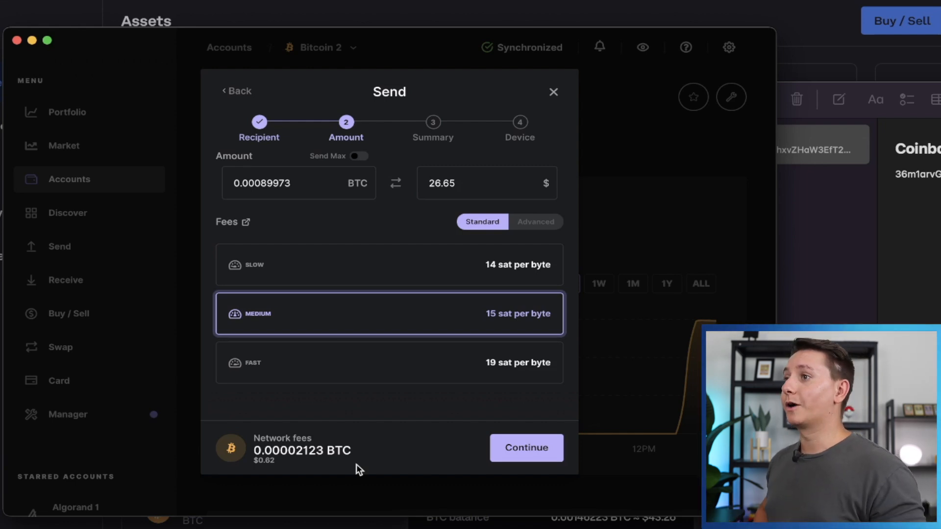
Replace the BTC amount with 0.0003, keep Medium fees, and continue to the summary.
left_click(282, 183)
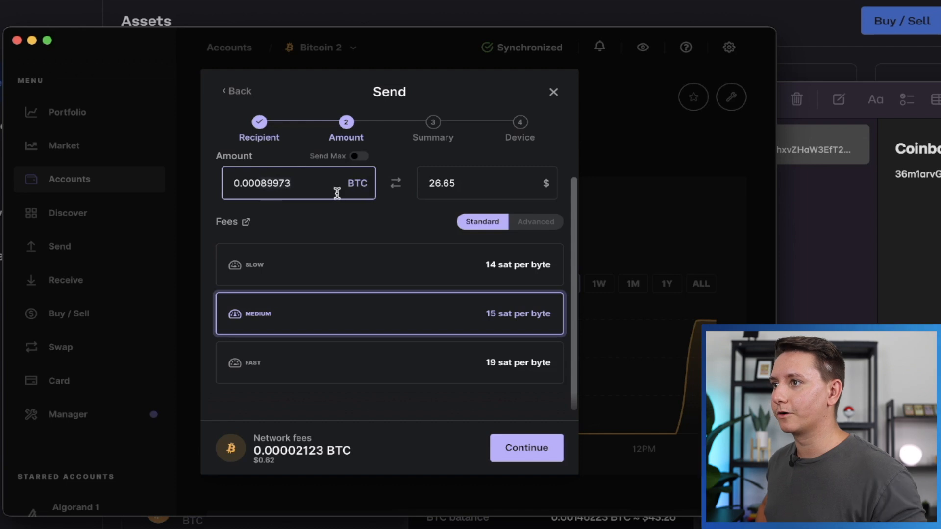
type("0.0003")
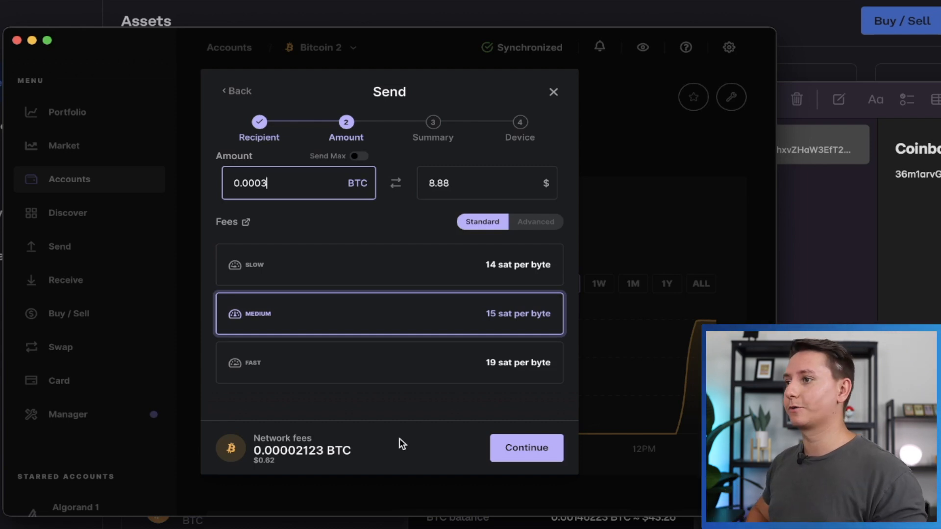
left_click(526, 448)
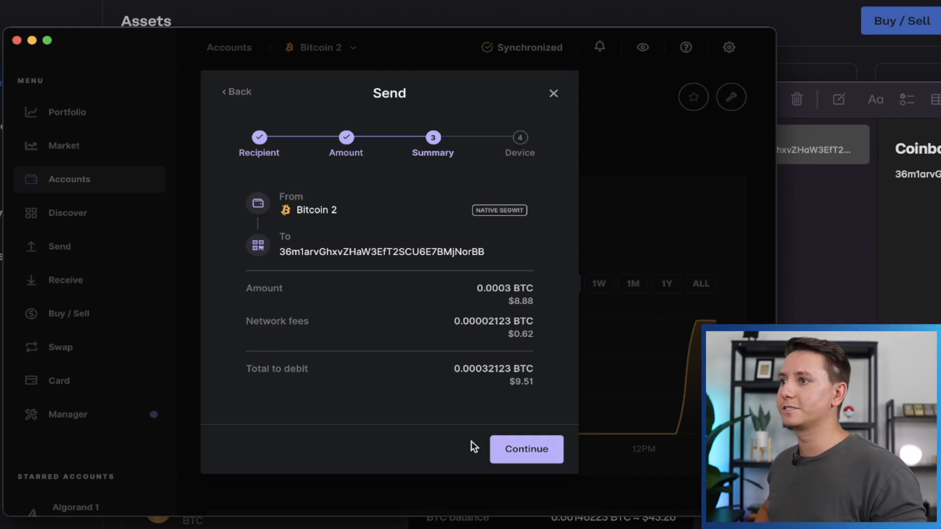
mouse_move(489, 294)
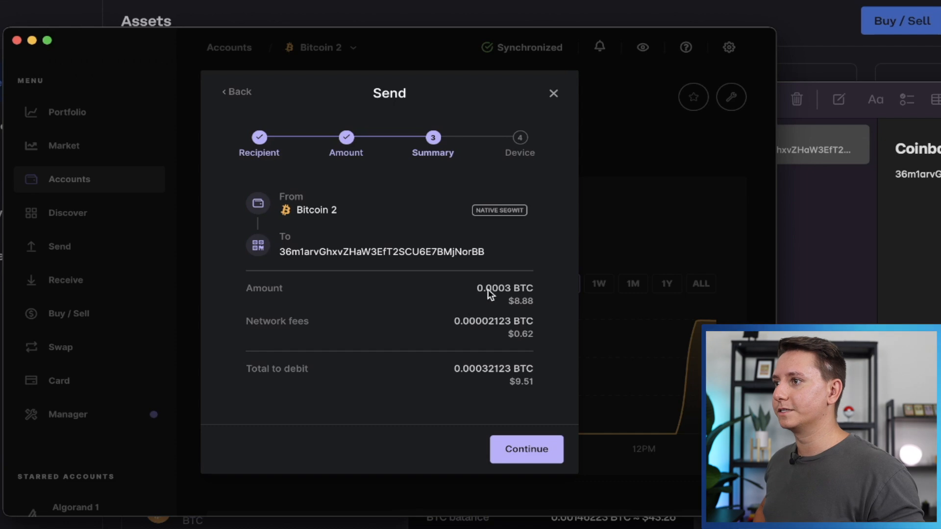
mouse_move(432, 324)
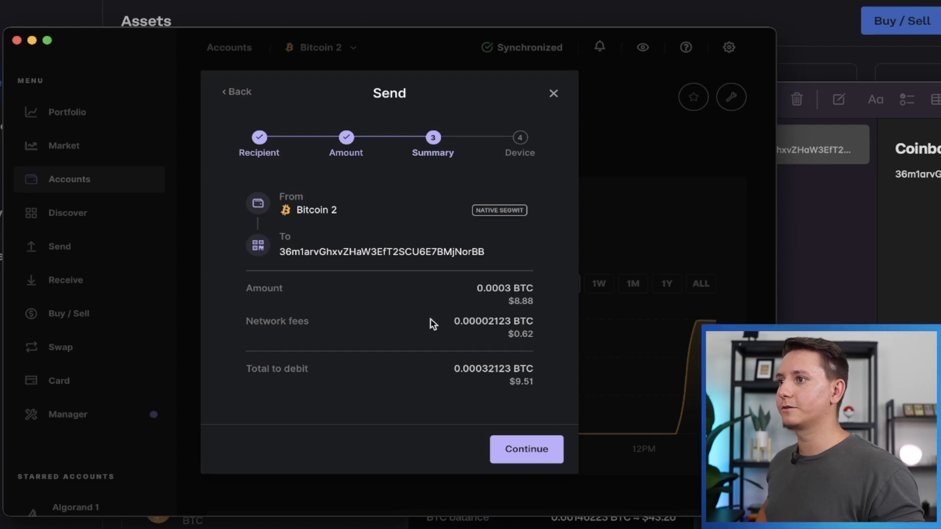
mouse_move(503, 387)
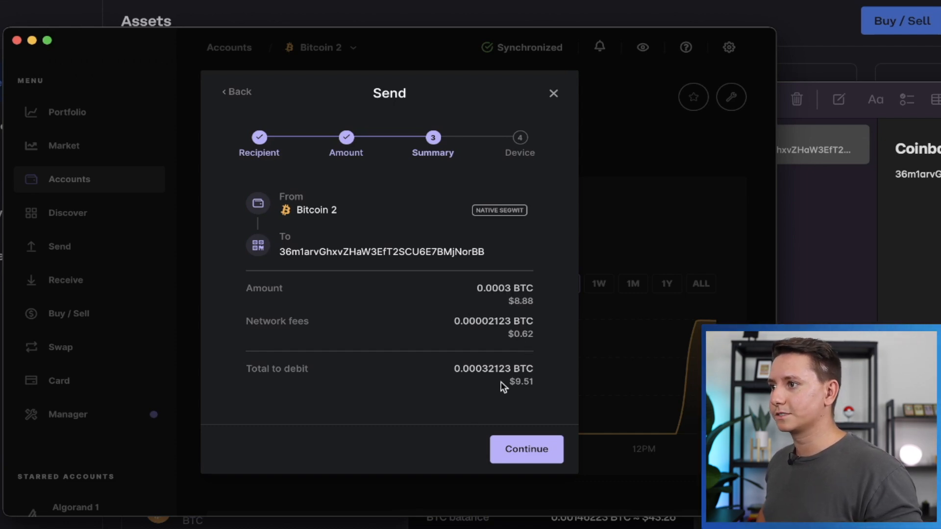
mouse_move(409, 452)
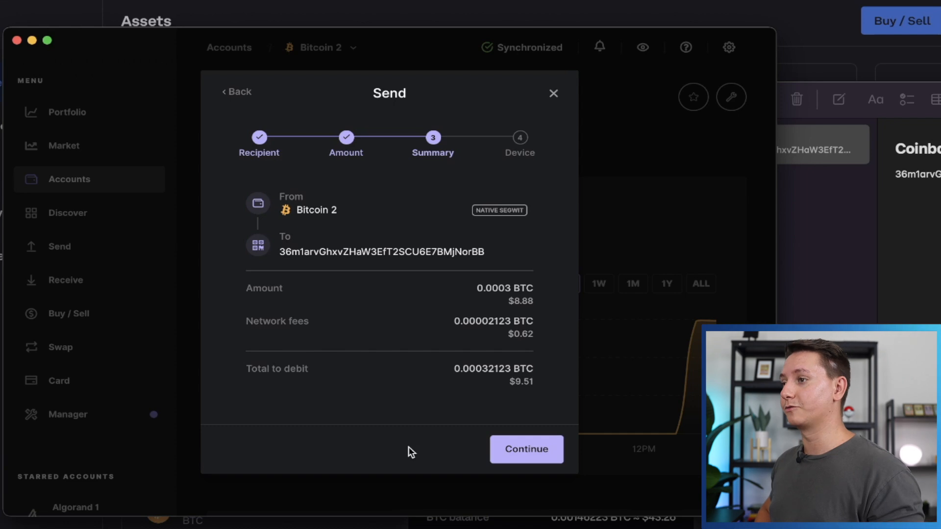
mouse_move(526, 449)
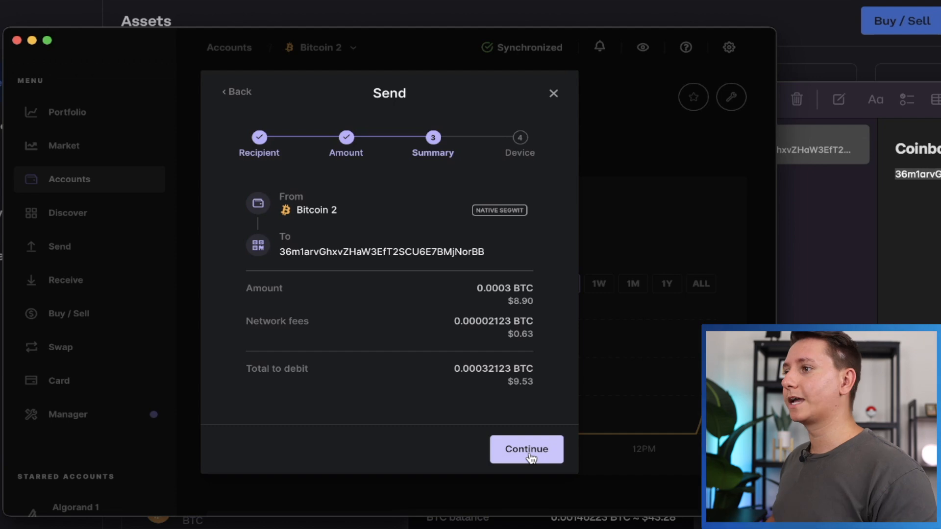
Accept the 0.0003 BTC summary and proceed to device confirmation.
left_click(525, 449)
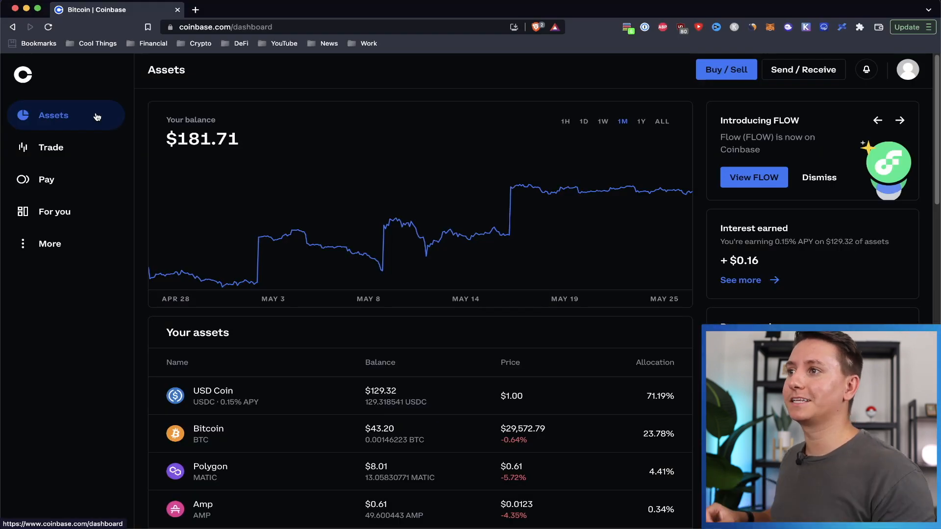
mouse_move(242, 439)
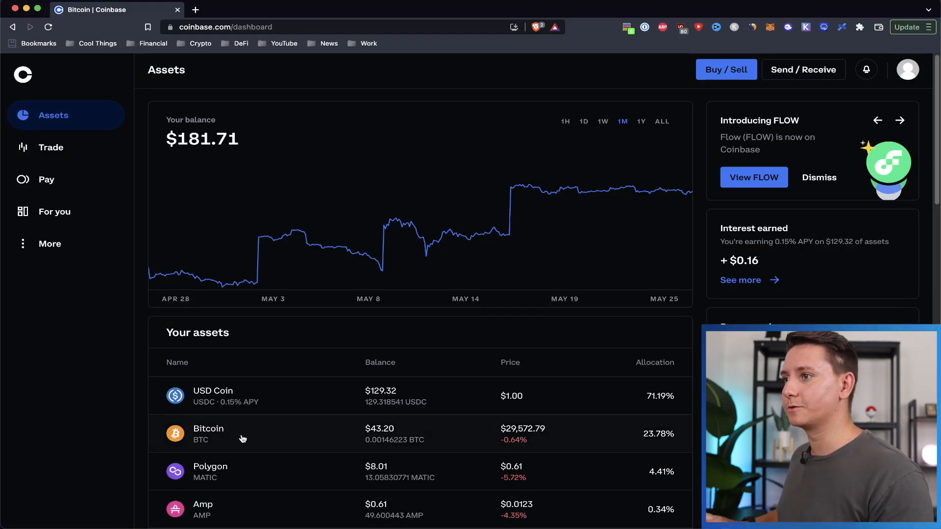
Show the Bitcoin wallet's transaction history in Coinbase and reload the page.
left_click(208, 434)
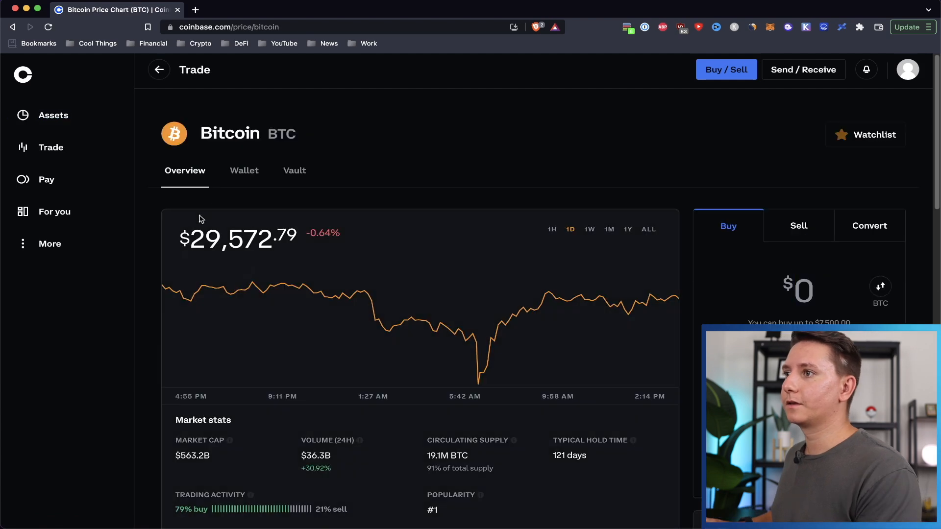
left_click(244, 170)
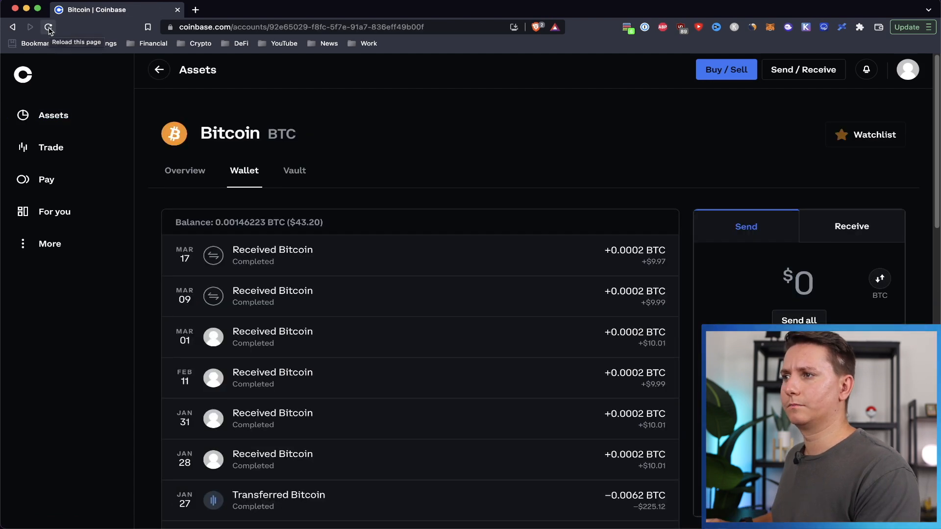
left_click(48, 27)
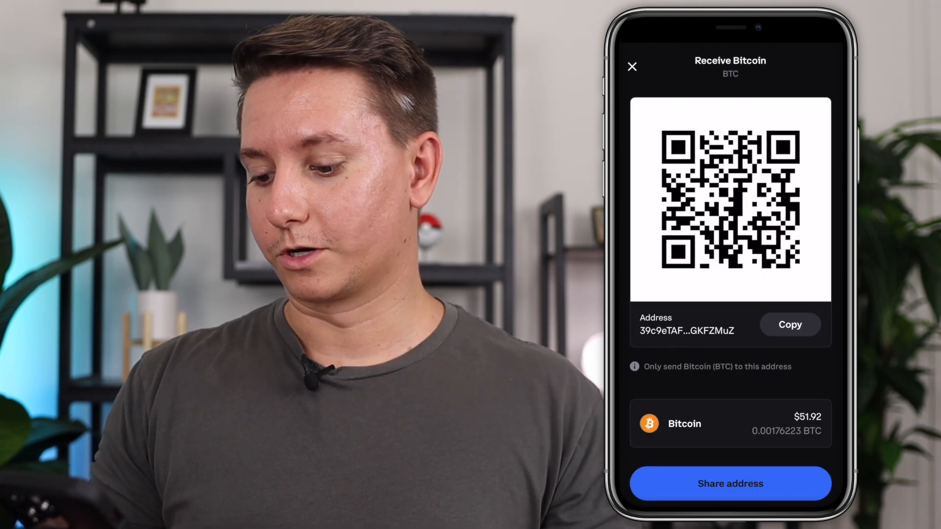
Copy the Bitcoin receive address in Coinbase mobile and close the receive screen.
left_click(789, 324)
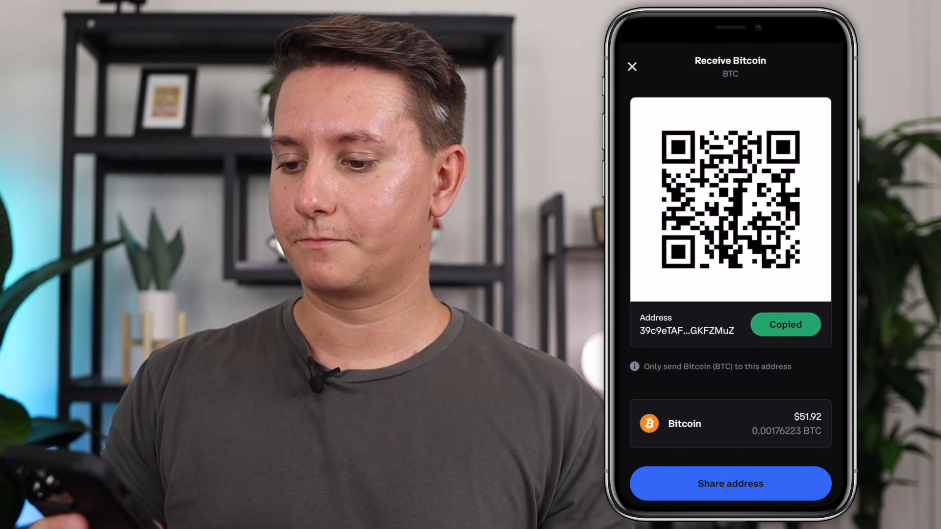
left_click(631, 66)
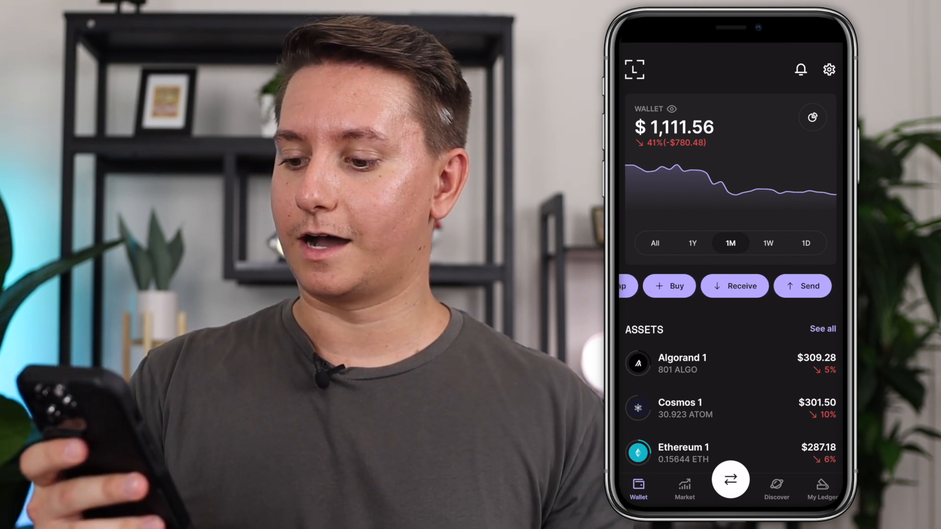
Start a mobile Bitcoin send and paste the copied Coinbase address as recipient.
left_click(730, 479)
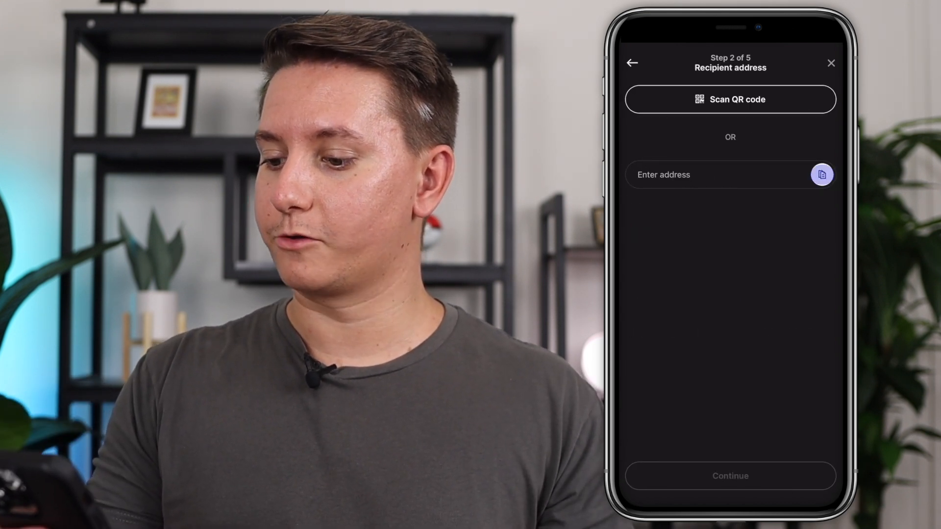
left_click(821, 175)
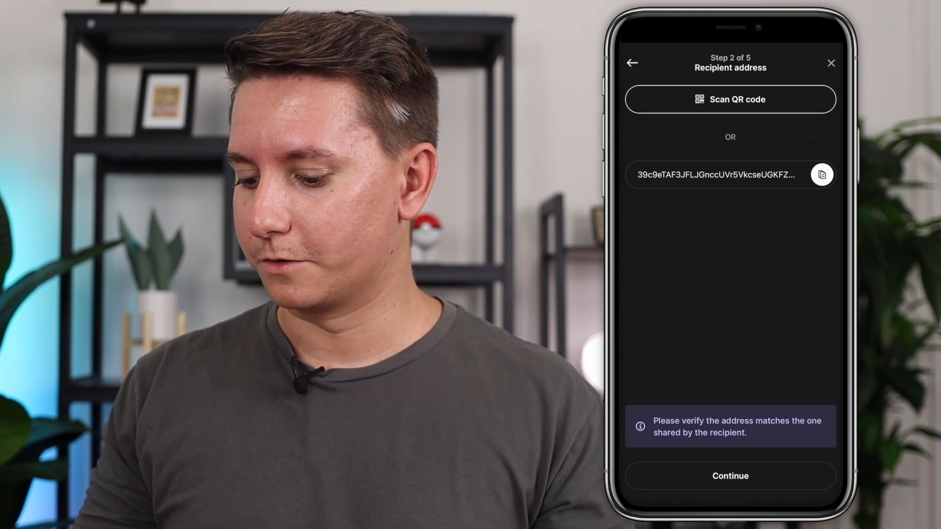
Confirm the recipient, enter 0.0001 BTC with medium fees, and reach the summary.
left_click(729, 476)
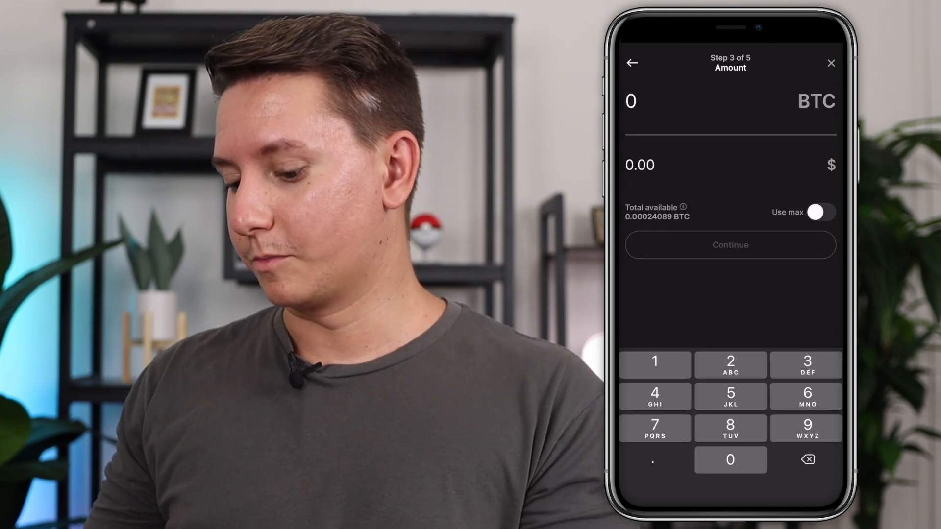
left_click(655, 459)
type(".0001")
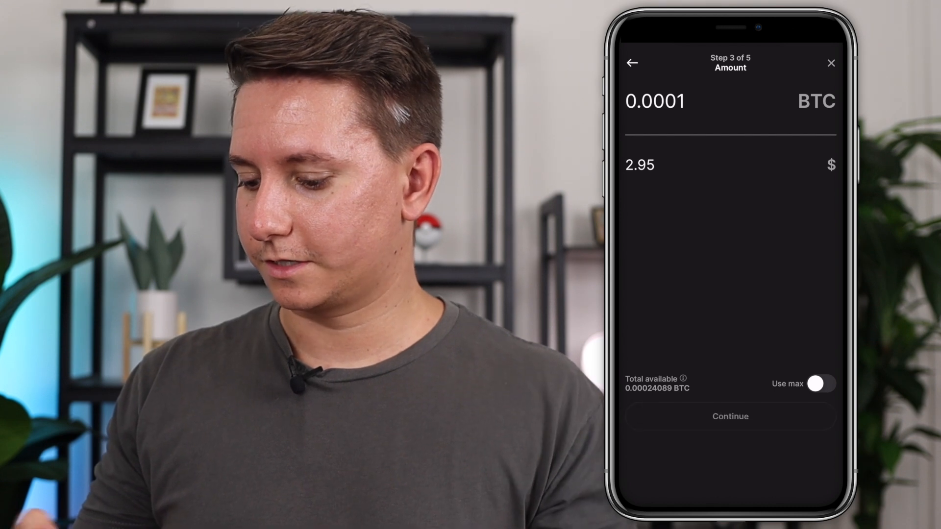
left_click(729, 416)
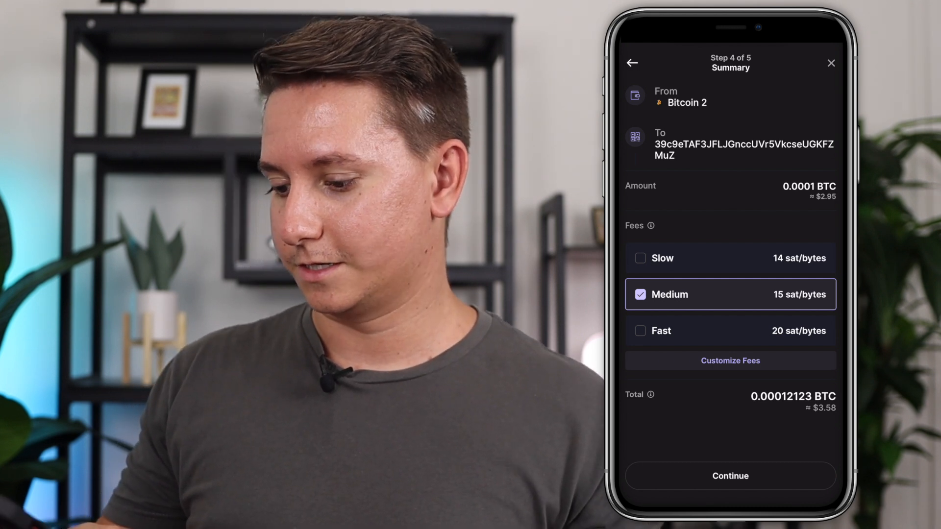
Confirm the 0.0001 BTC send, accept the high-fee warning, and dismiss the sent confirmation.
left_click(729, 476)
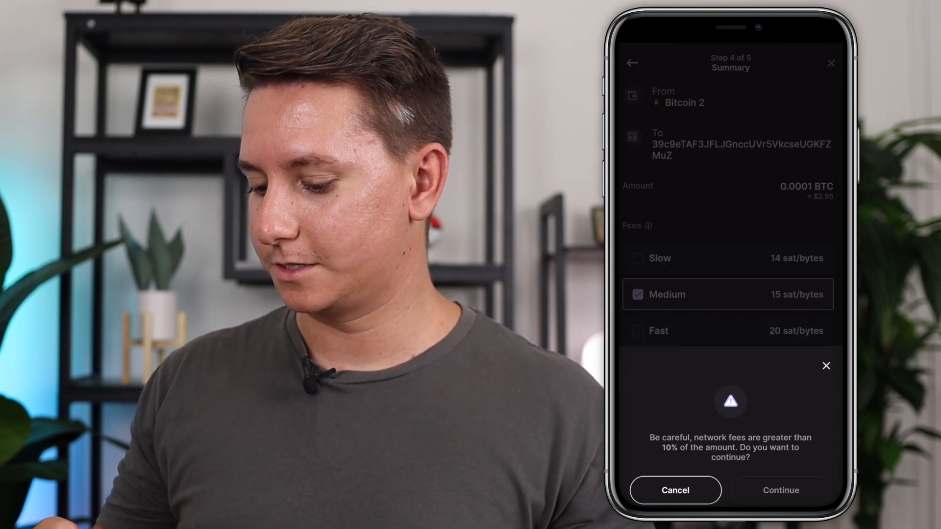
left_click(780, 490)
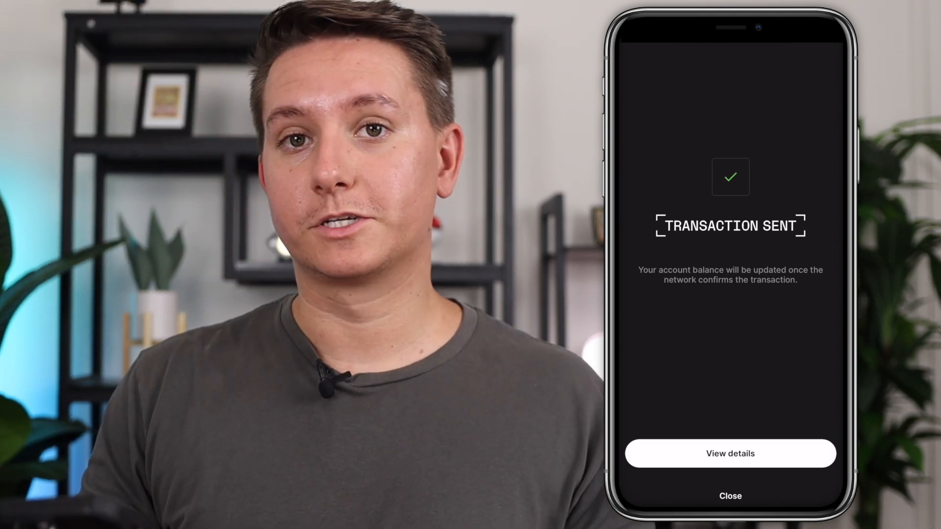
left_click(729, 496)
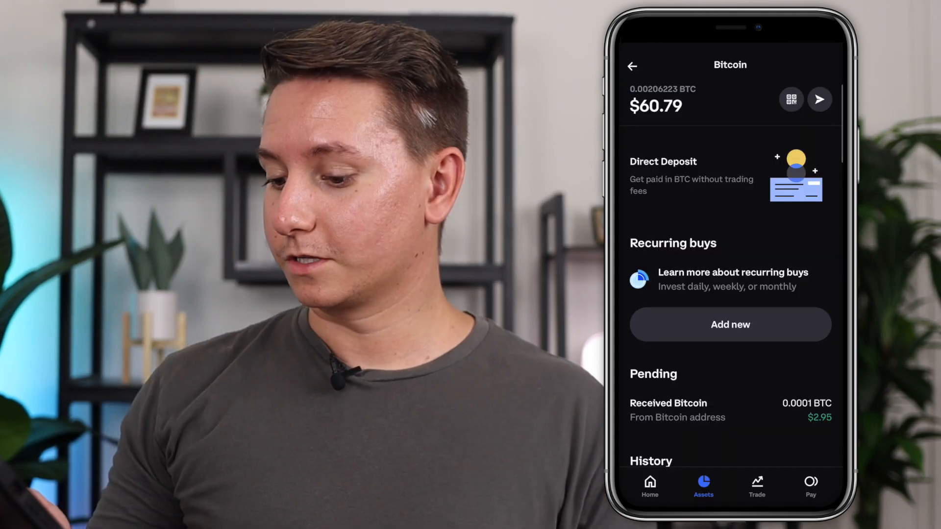